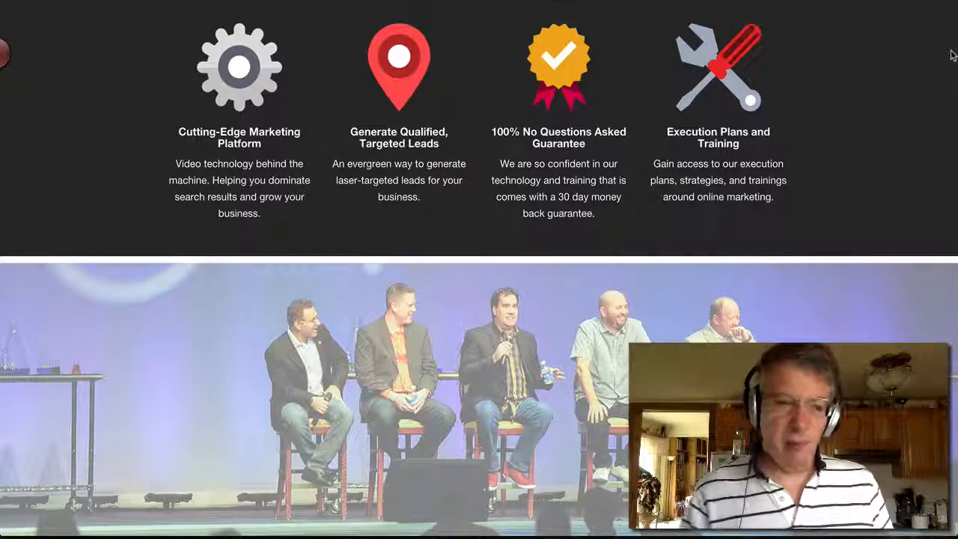
pyautogui.moveTo(915, 54)
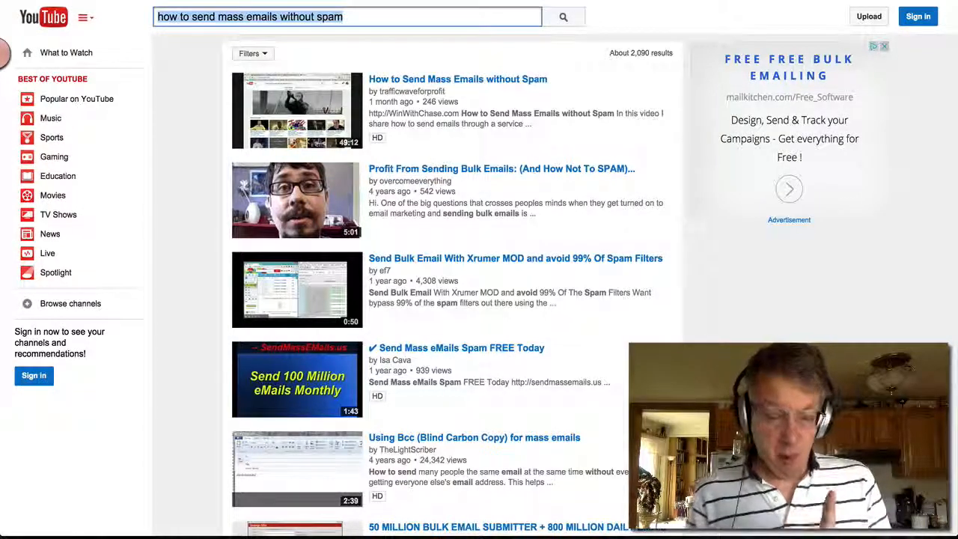
pyautogui.moveTo(374, 6)
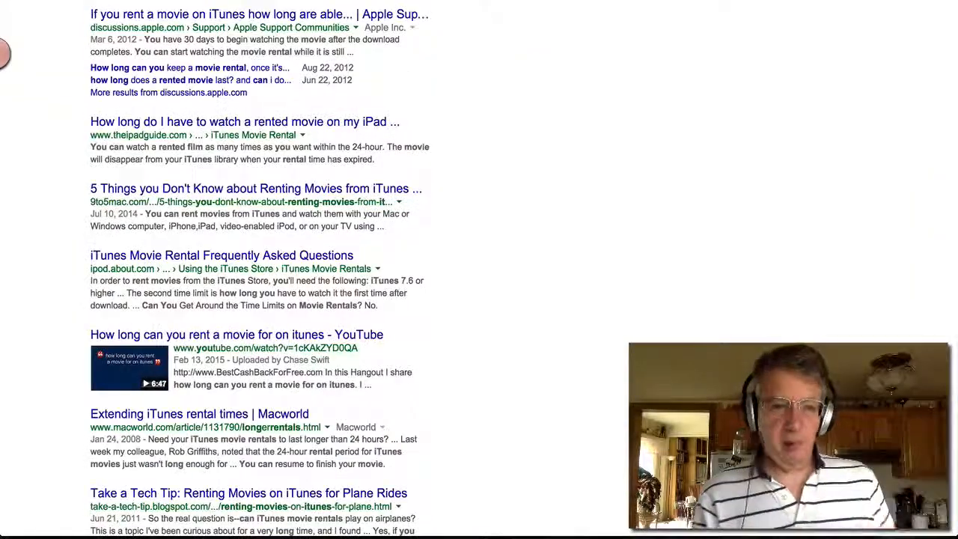
# Scroll through the Google iTunes movie rental results to the YouTube video listing
pyautogui.scroll(3)
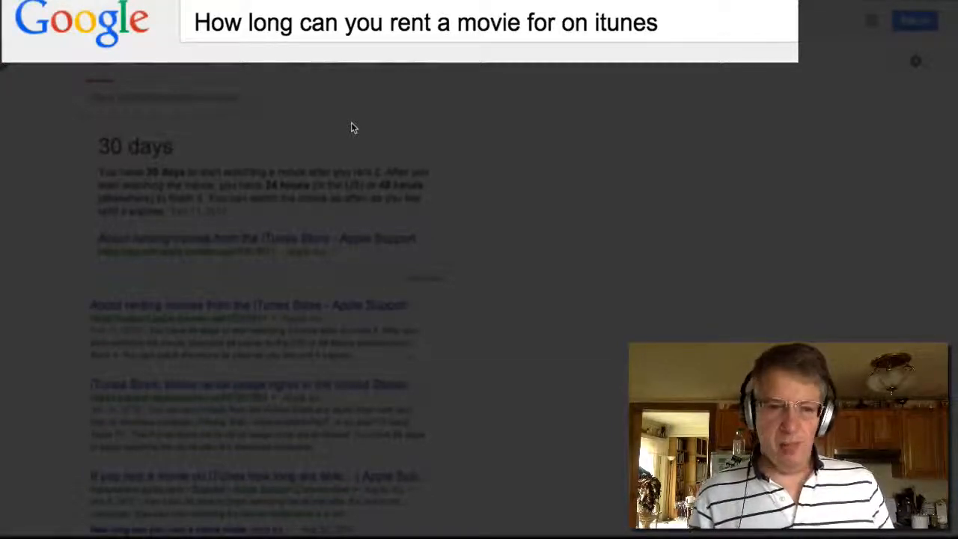
pyautogui.scroll(-3)
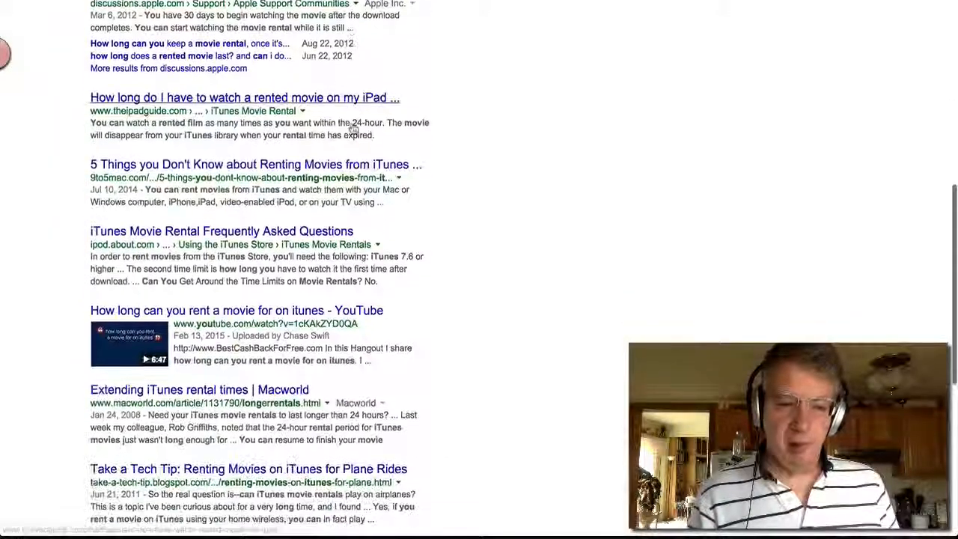
pyautogui.scroll(-3)
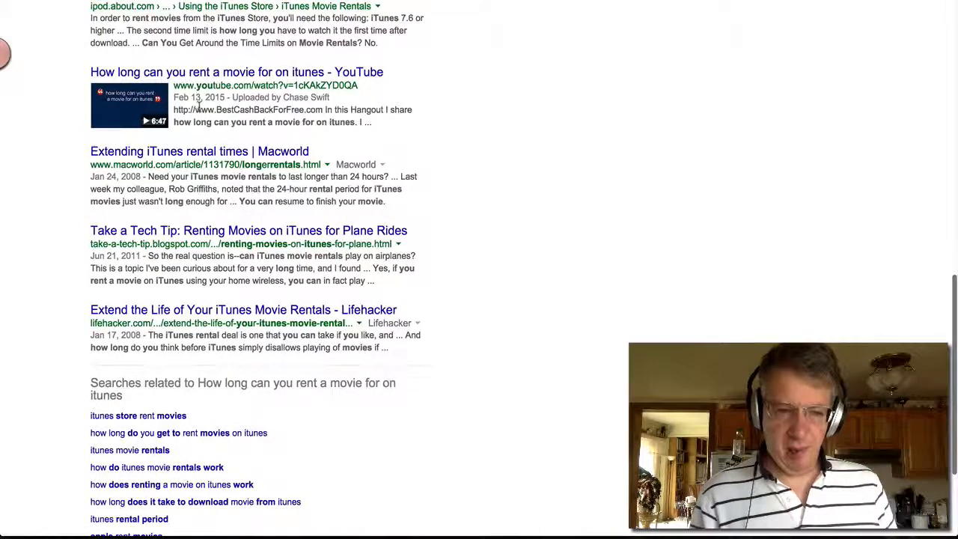
pyautogui.moveTo(305, 115)
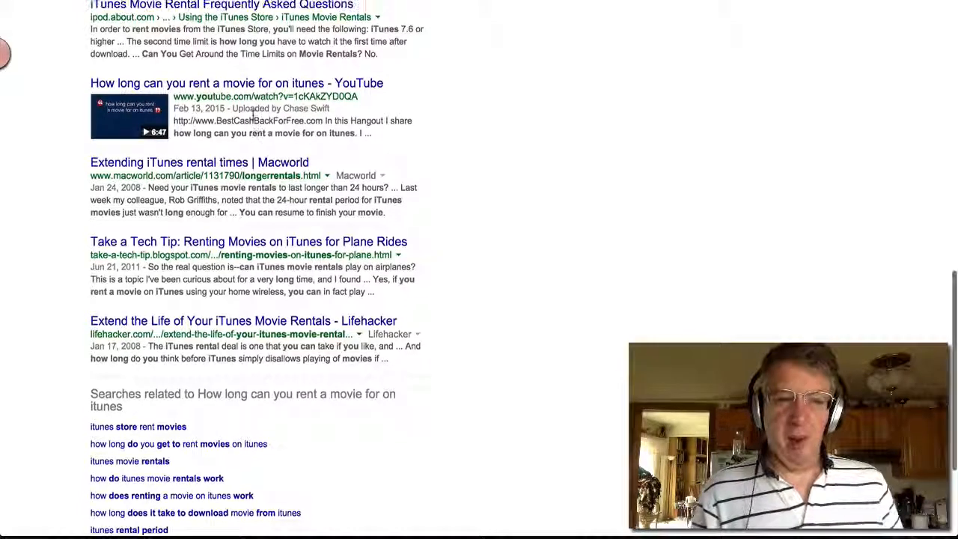
pyautogui.scroll(3)
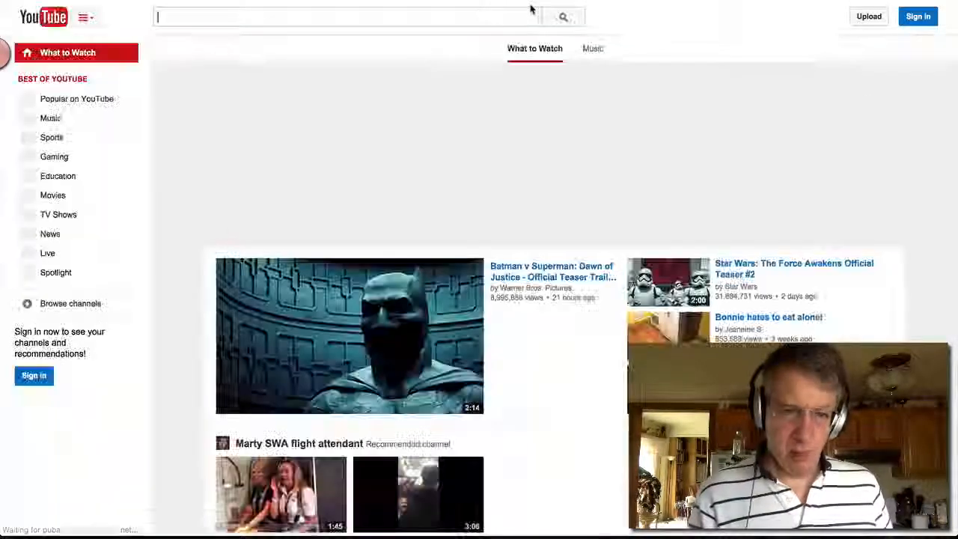
# Search YouTube for 'How long can you rent a movie for on itunes'
pyautogui.write('How long can you rent a movie for on itunes')
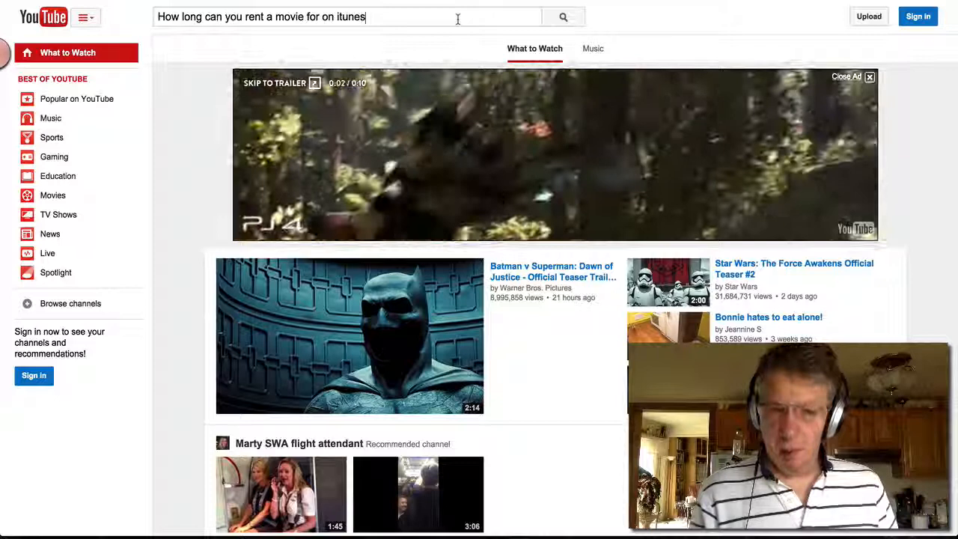
pyautogui.click(563, 17)
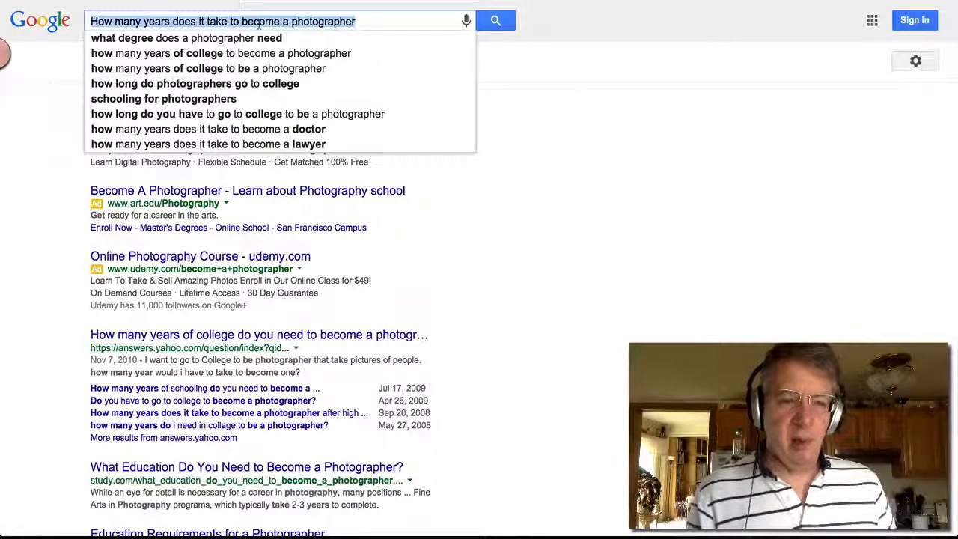
# Search Google for 'How many years does it take to become a photographer' and review the results
pyautogui.click(495, 20)
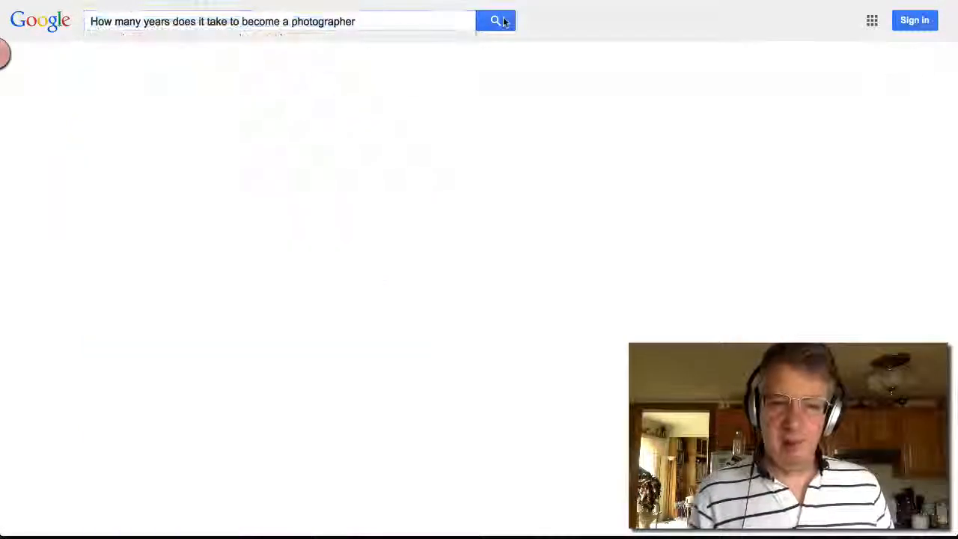
pyautogui.click(495, 20)
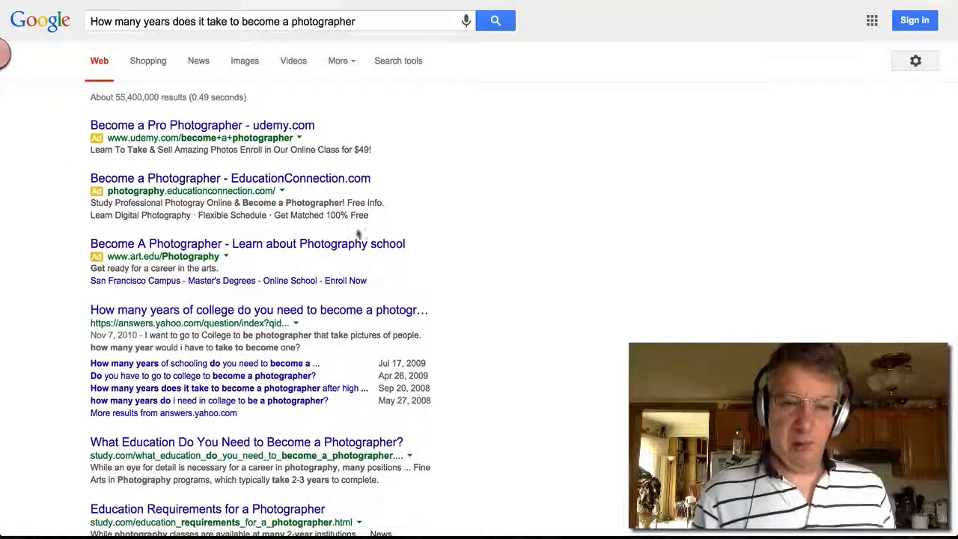
pyautogui.scroll(-3)
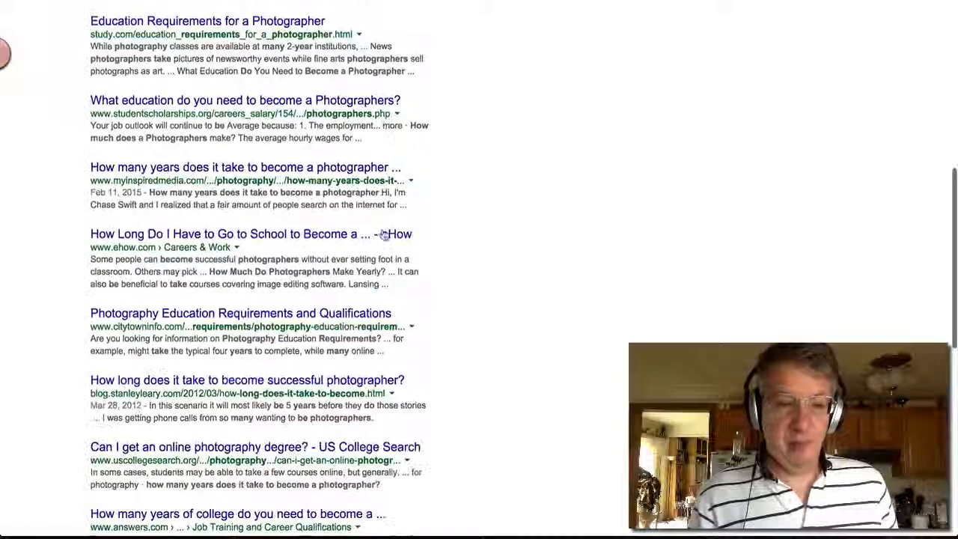
pyautogui.scroll(-3)
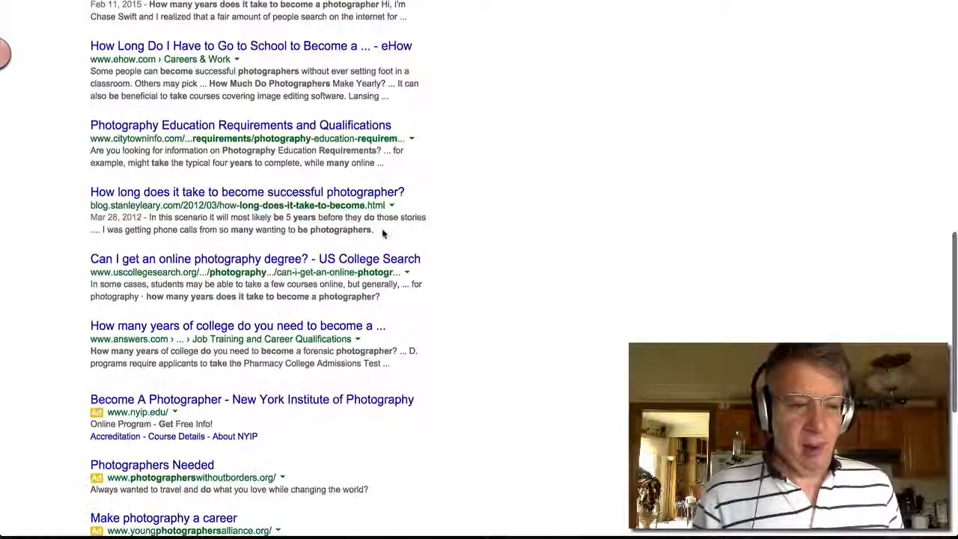
pyautogui.scroll(3)
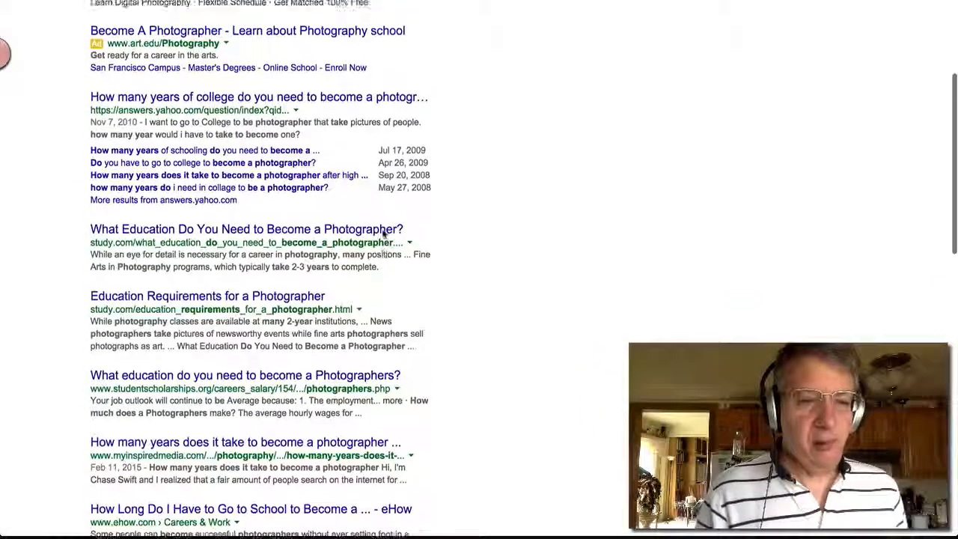
pyautogui.scroll(3)
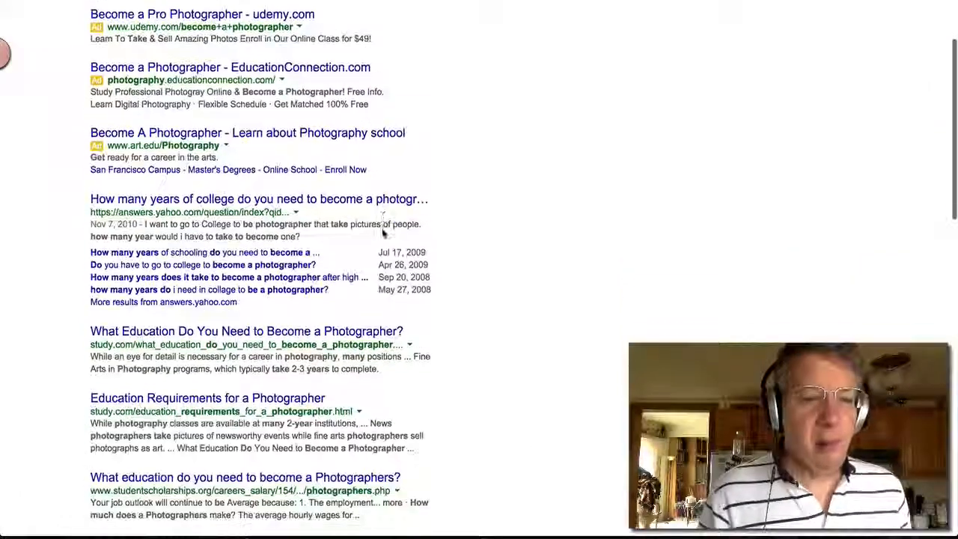
pyautogui.scroll(-3)
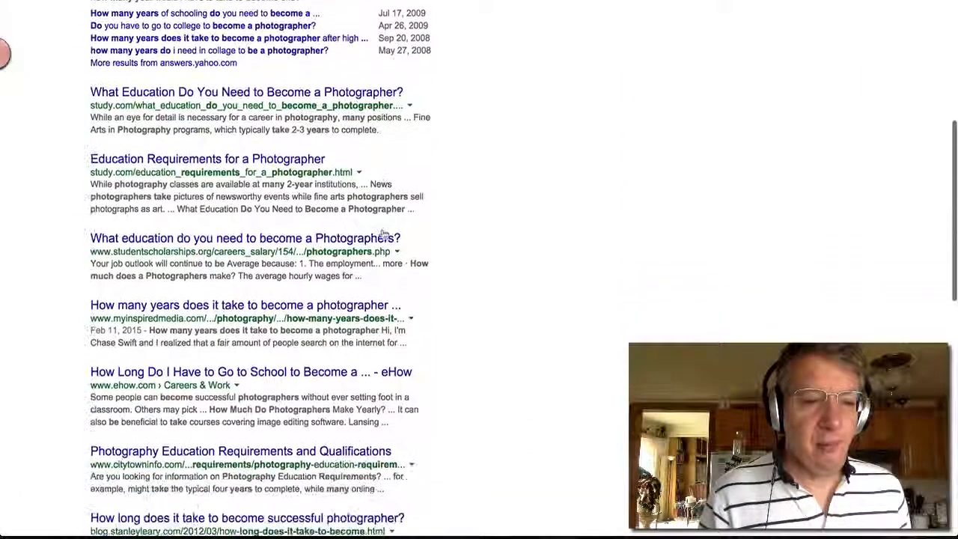
pyautogui.scroll(-3)
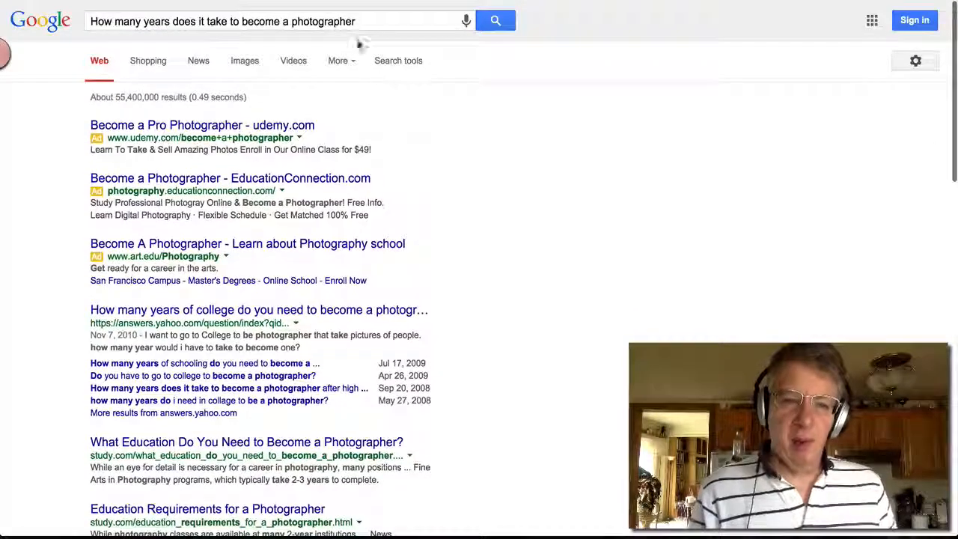
pyautogui.click(262, 21)
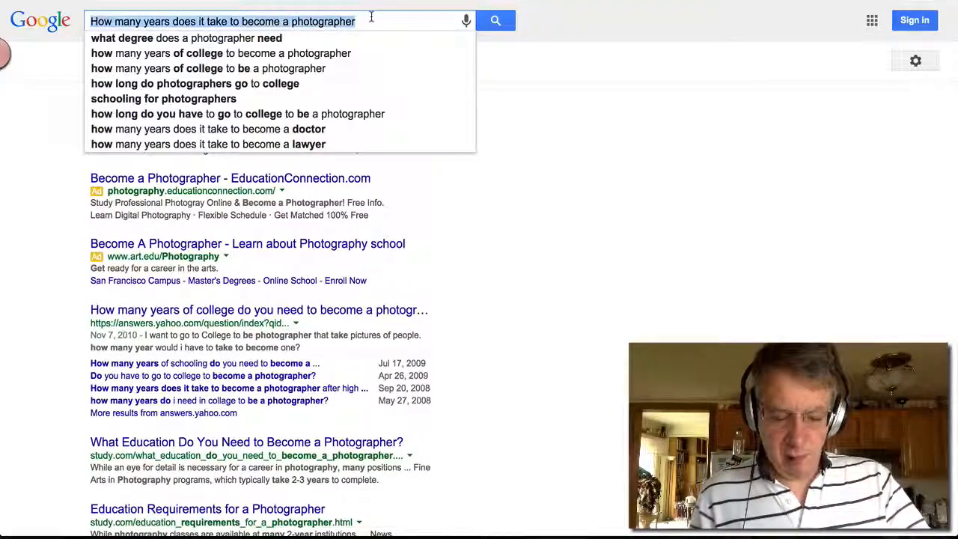
pyautogui.click(495, 20)
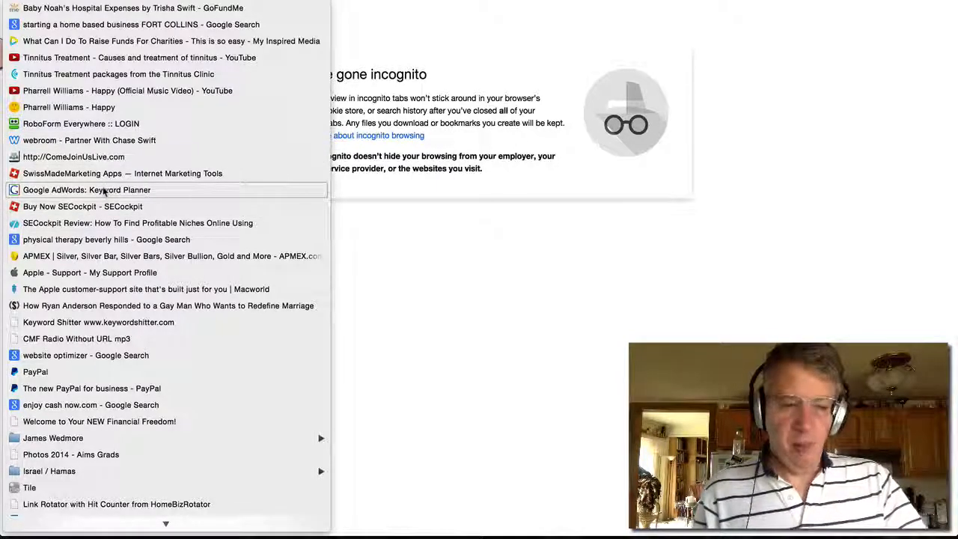
# Open the saved Keyword Planner page and expand 'Search for new keyword and ad group ideas'
pyautogui.click(87, 189)
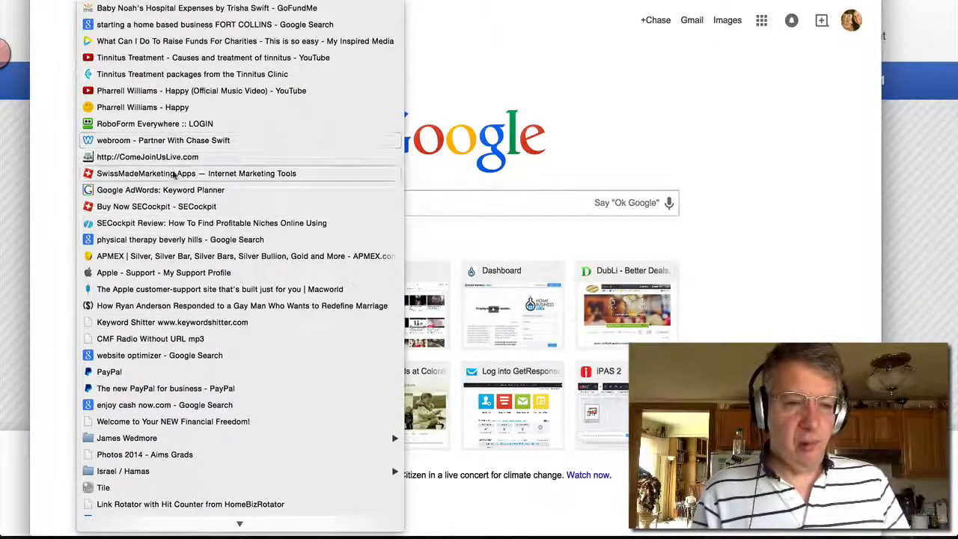
pyautogui.click(161, 189)
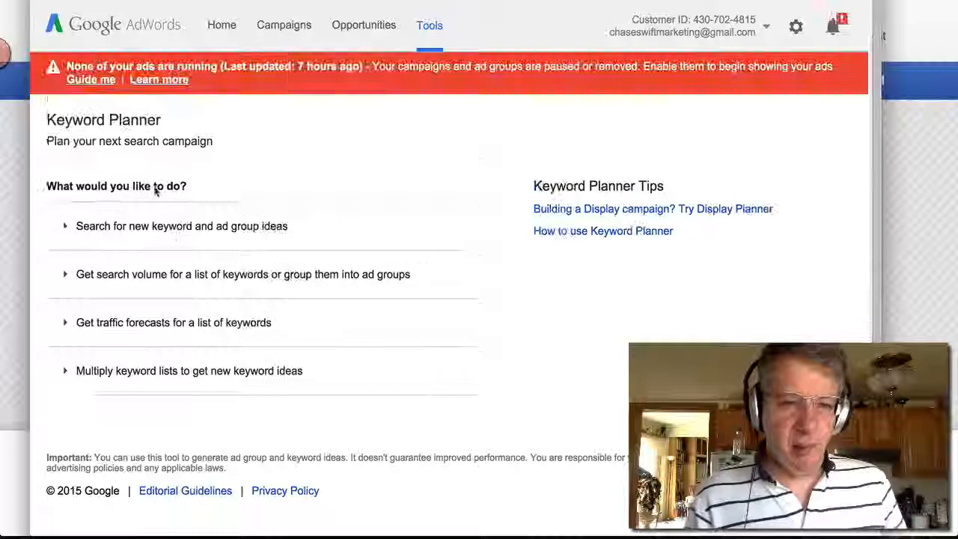
pyautogui.click(182, 225)
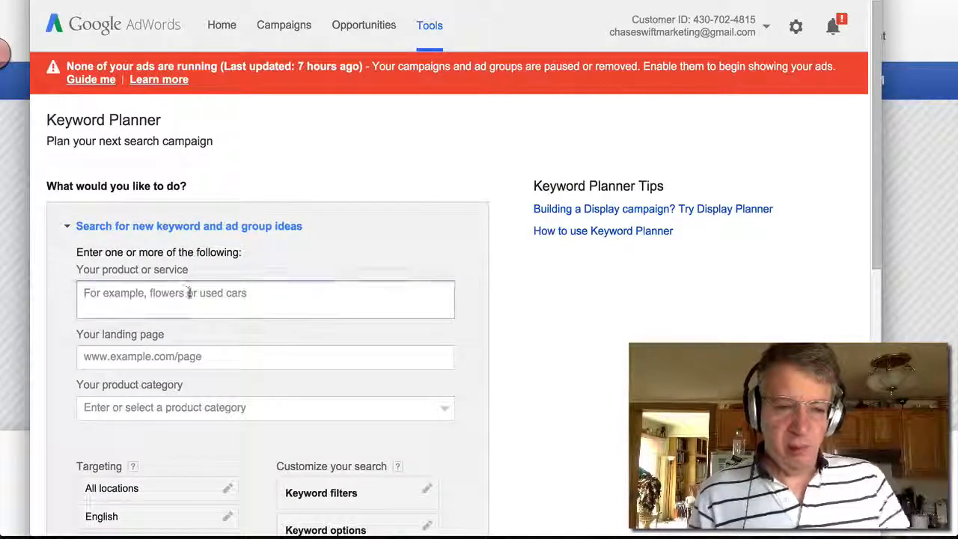
# Get keyword ideas for 'How many years does it take to become a photographer' and view individual keywords
pyautogui.write('How many years does it take to become a photographer')
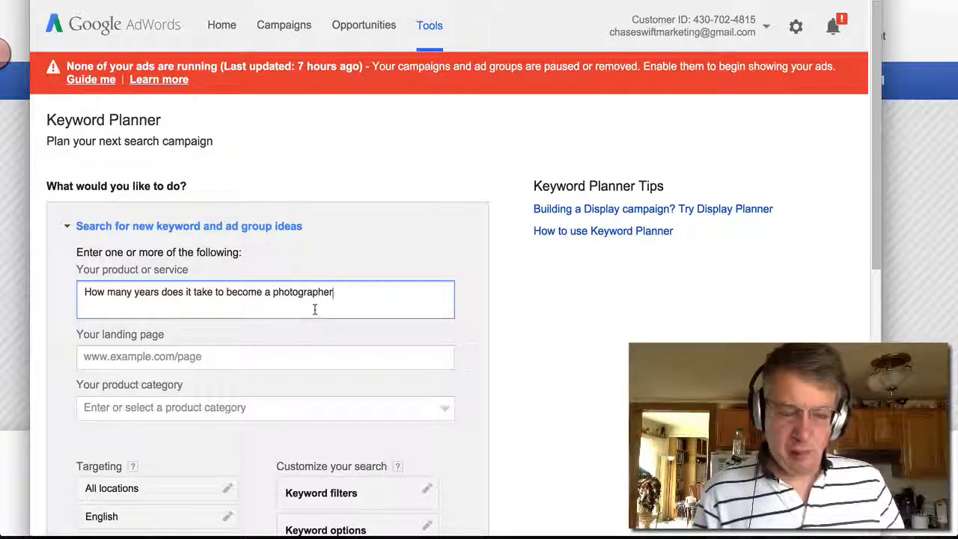
pyautogui.scroll(-3)
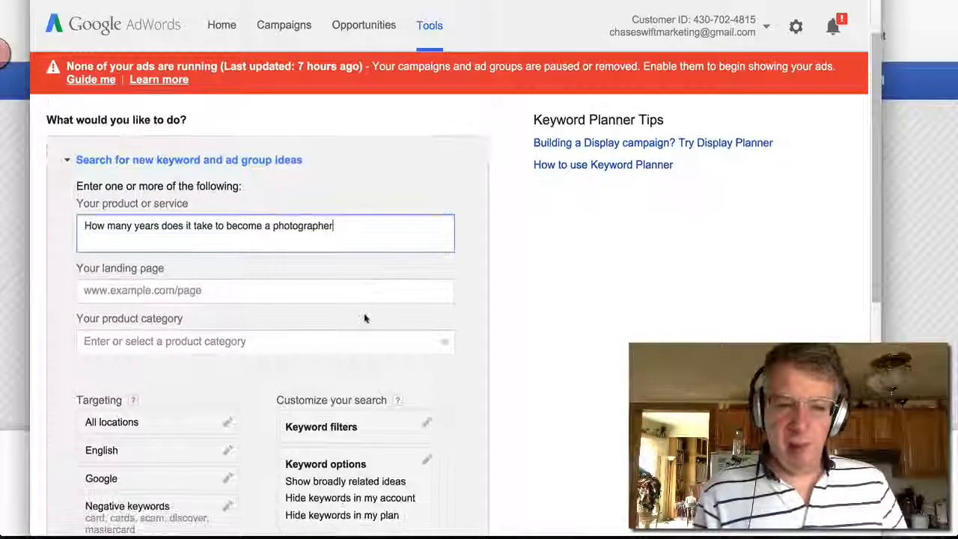
pyautogui.scroll(-3)
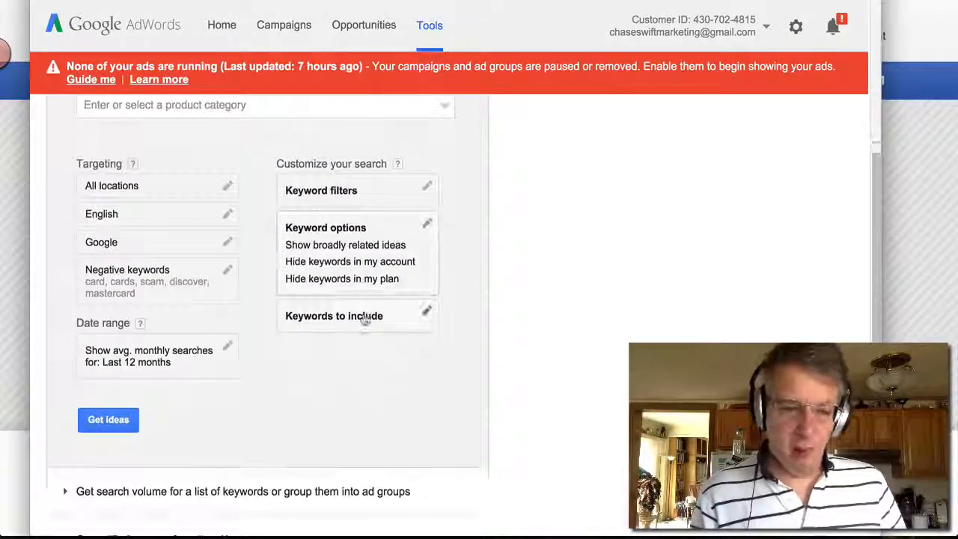
pyautogui.click(108, 420)
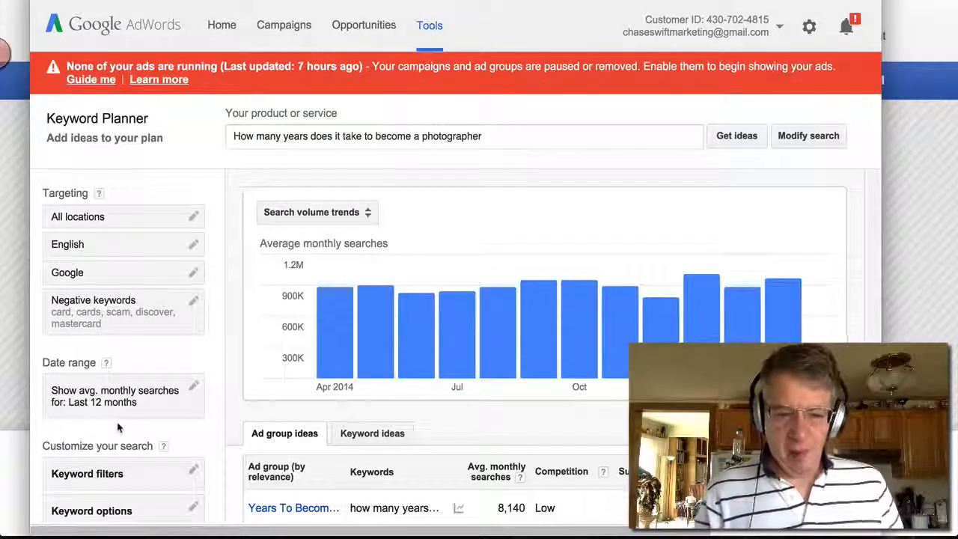
pyautogui.click(372, 434)
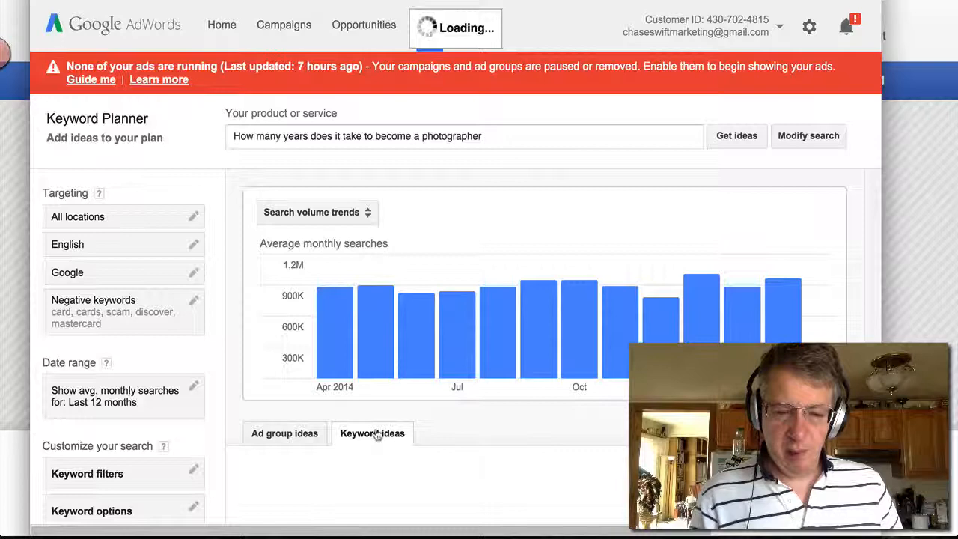
pyautogui.click(372, 433)
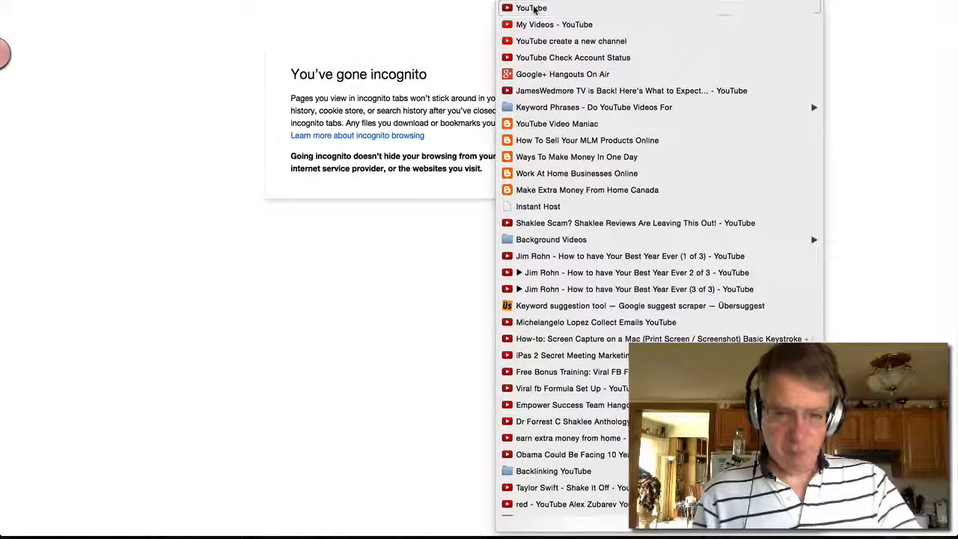
# Search YouTube for 'How many years does it take to become a photographer'
pyautogui.click(532, 8)
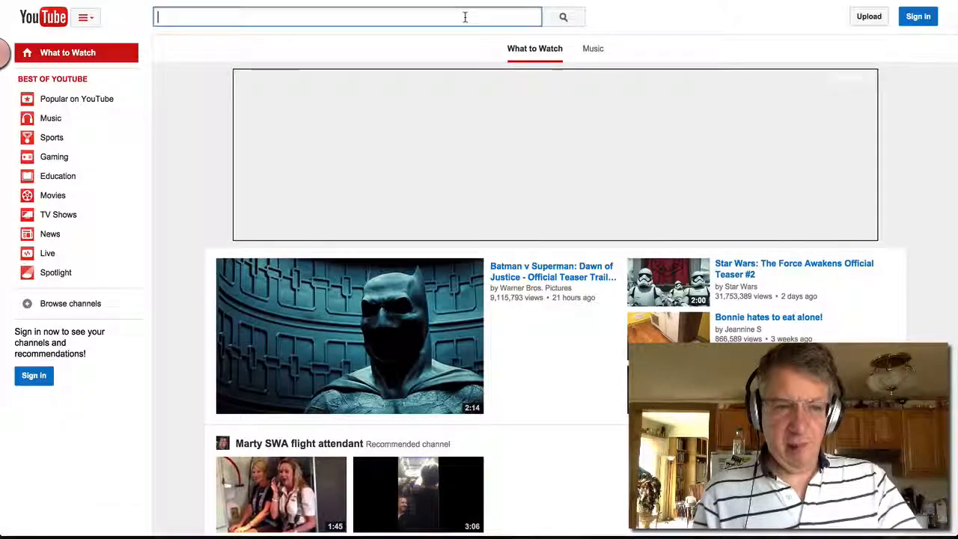
pyautogui.write('How many years does it take to become a photographer')
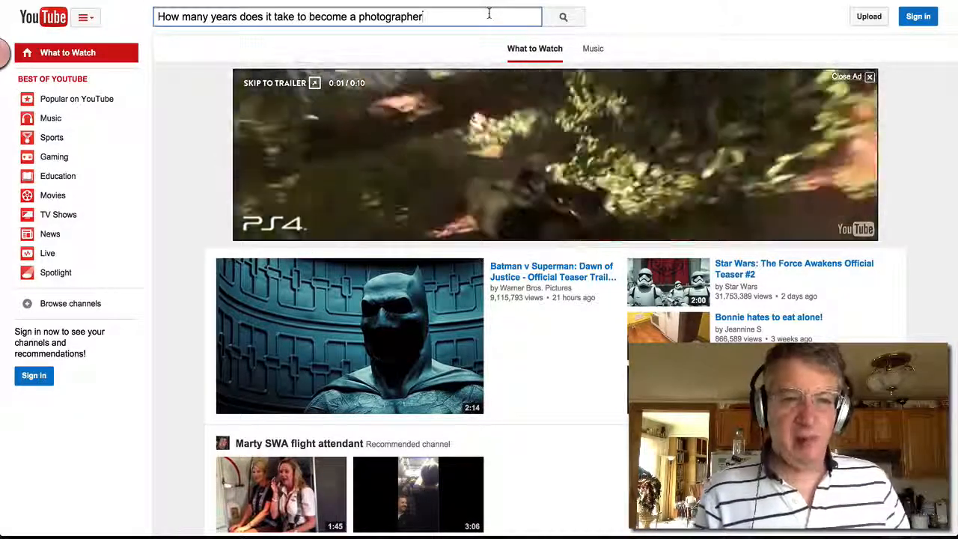
pyautogui.click(564, 17)
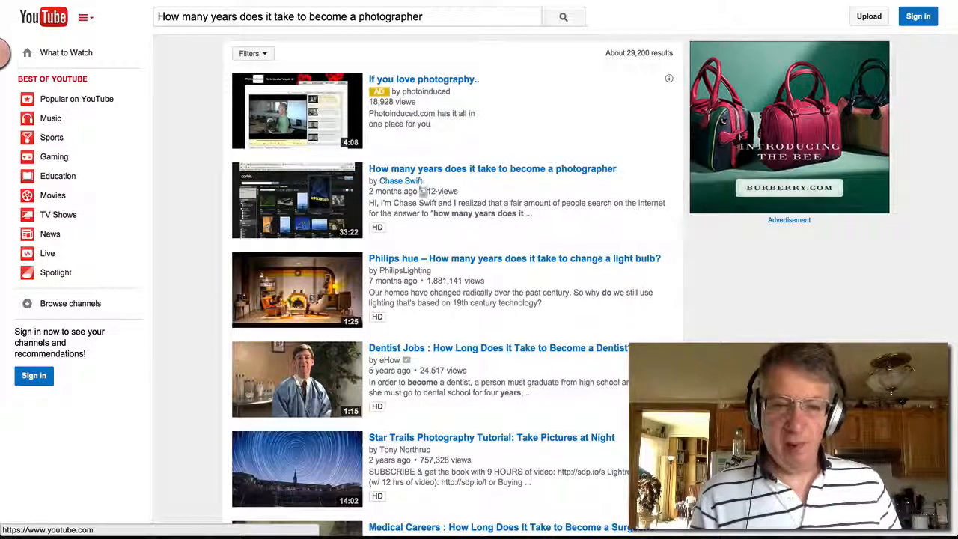
pyautogui.moveTo(438, 179)
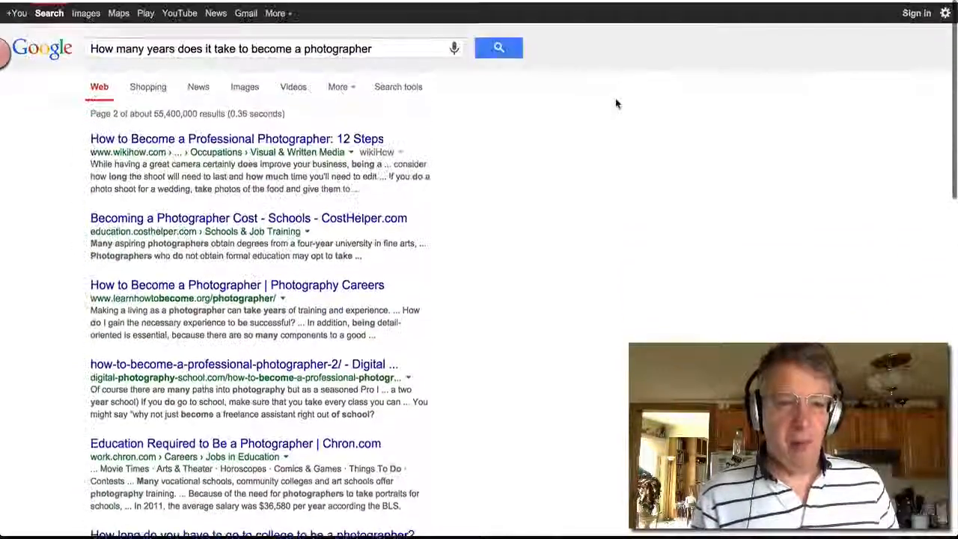
# Scroll page 2 of the photographer results to Chase Swift's YouTube video listing
pyautogui.scroll(-3)
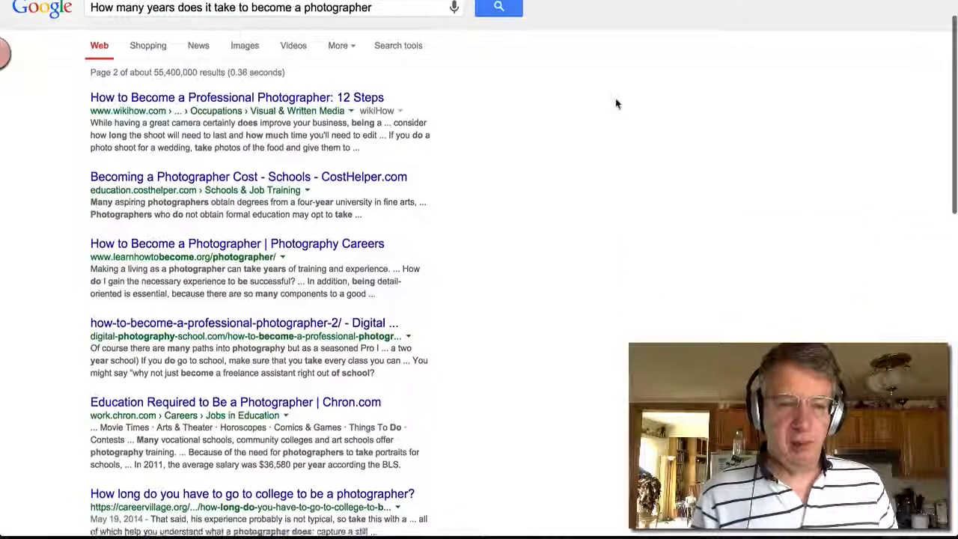
pyautogui.scroll(-3)
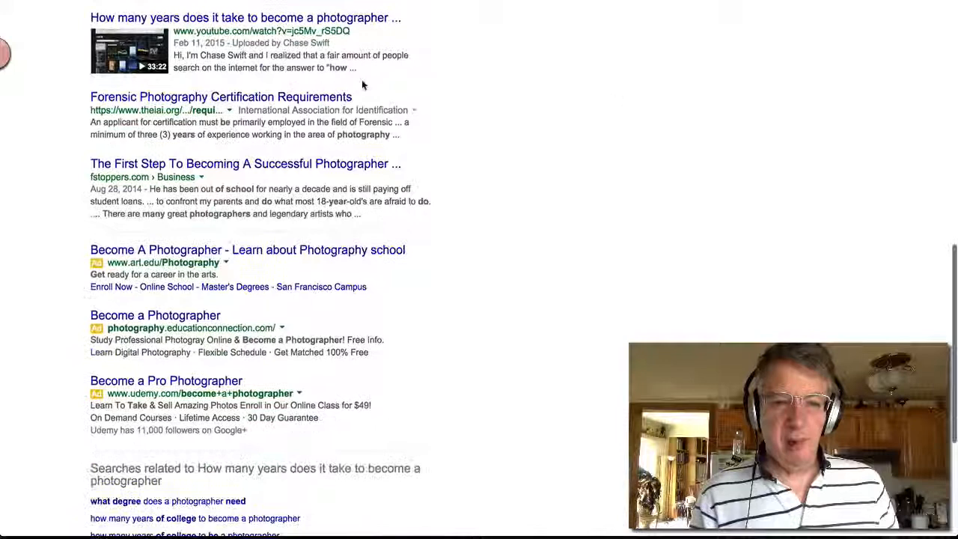
pyautogui.scroll(3)
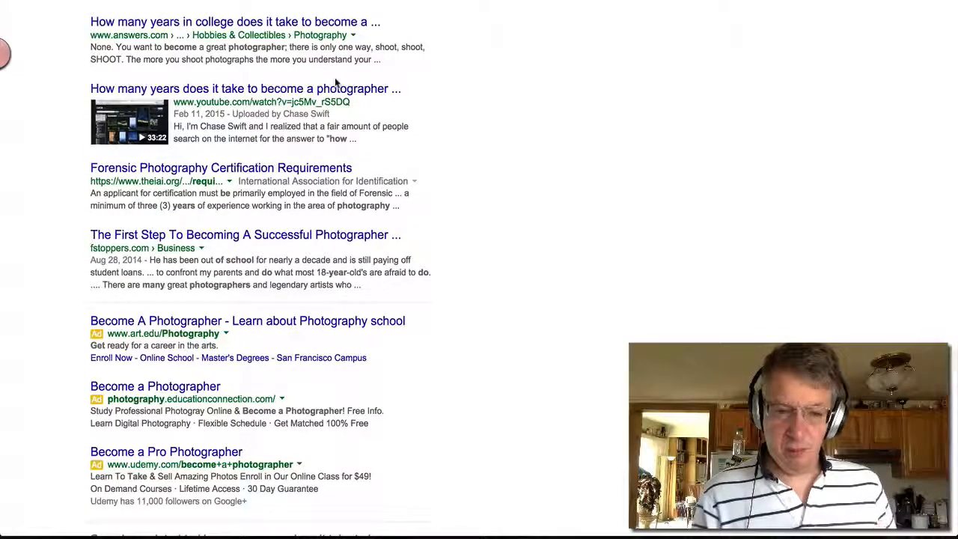